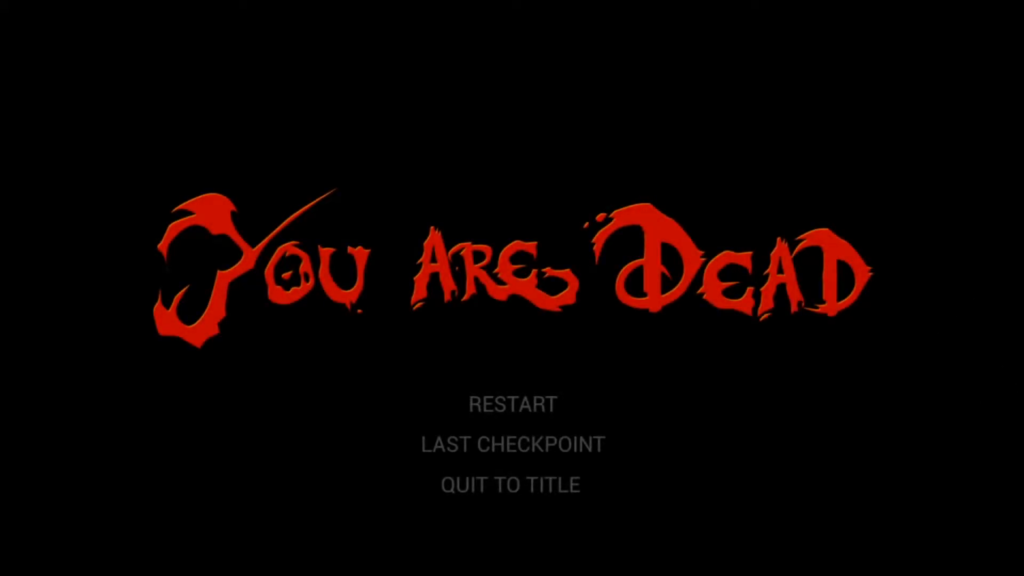
{"action": "mouse_move", "coordinate": [526, 456]}
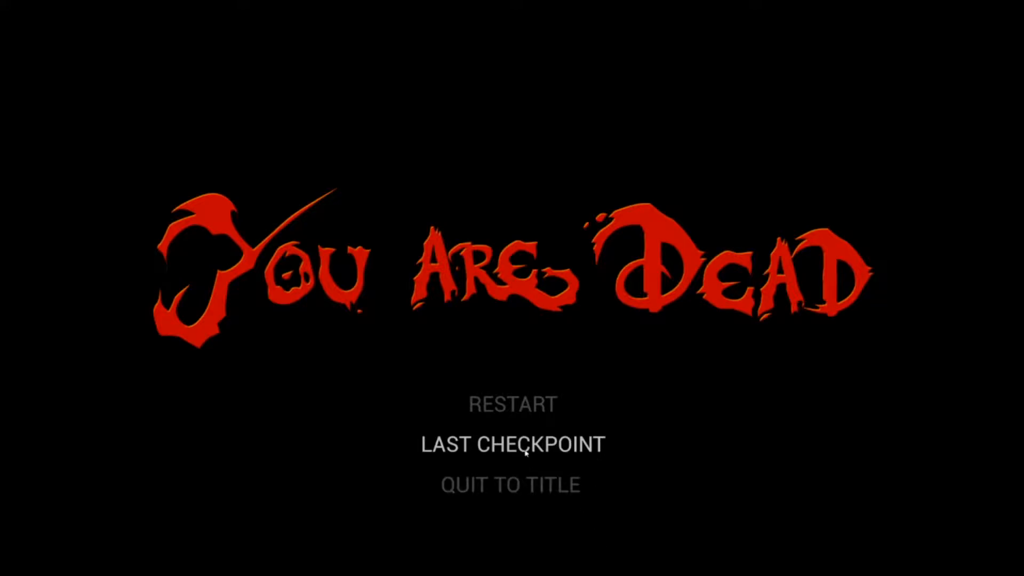
{"action": "mouse_move", "coordinate": [538, 458]}
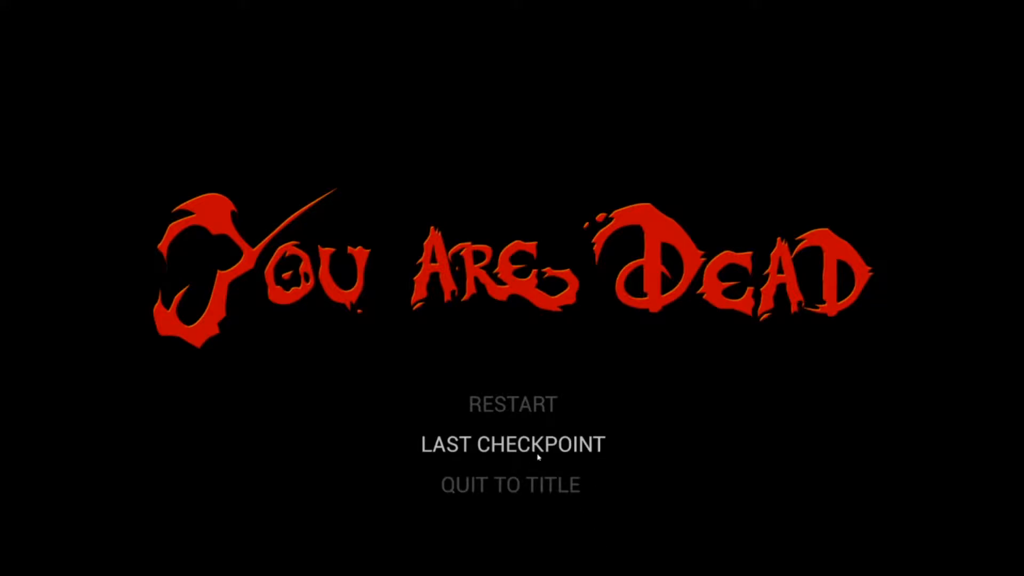
{"action": "left_click", "coordinate": [510, 444]}
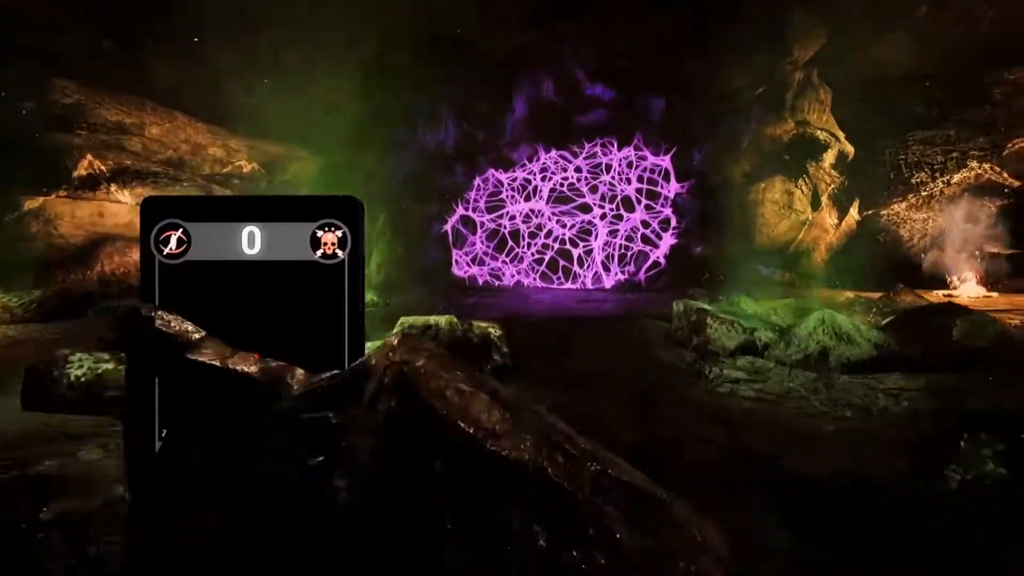
{"action": "mouse_move", "coordinate": [512, 288]}
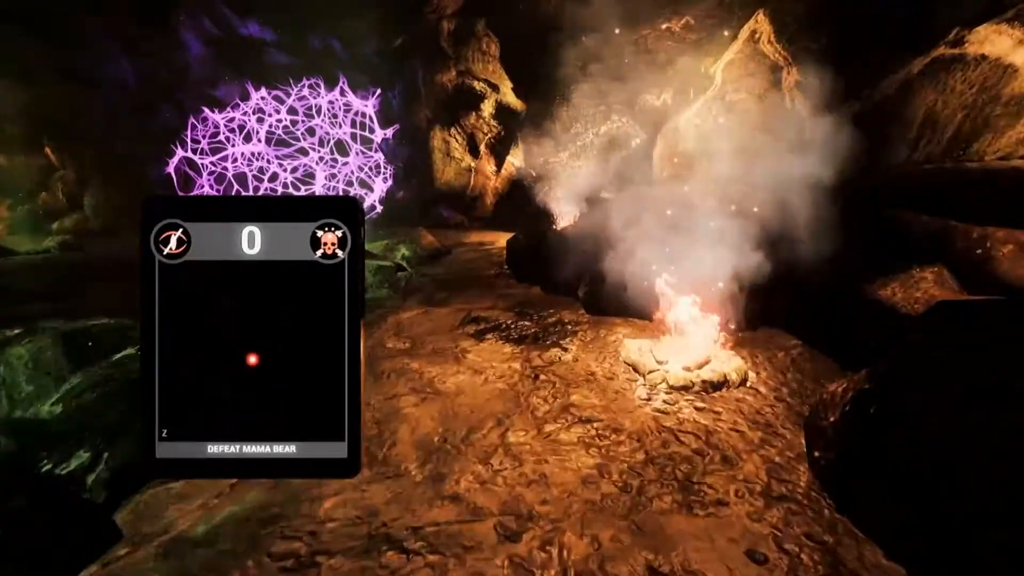
{"action": "mouse_move", "coordinate": [512, 288]}
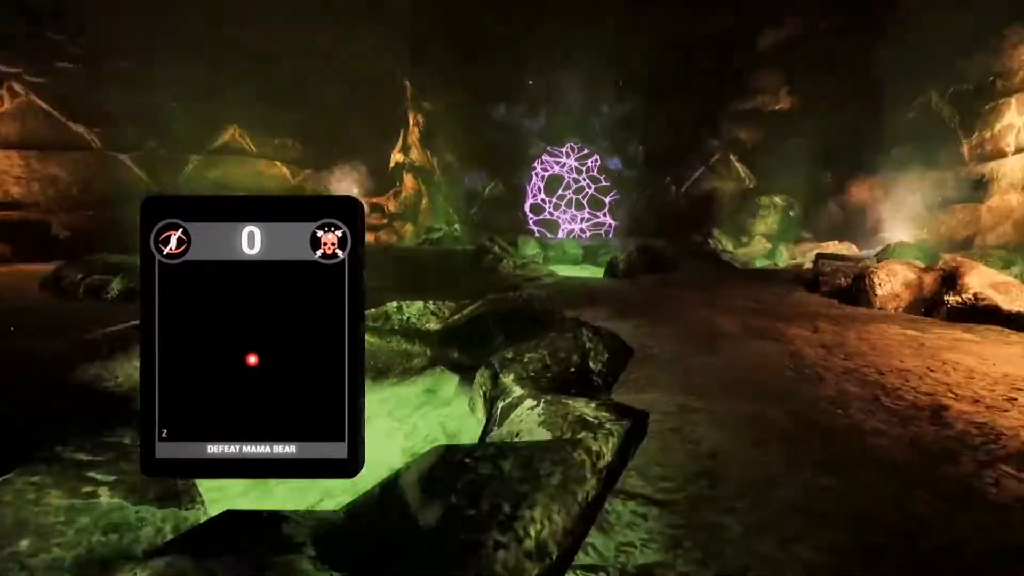
{"action": "mouse_move", "coordinate": [512, 288]}
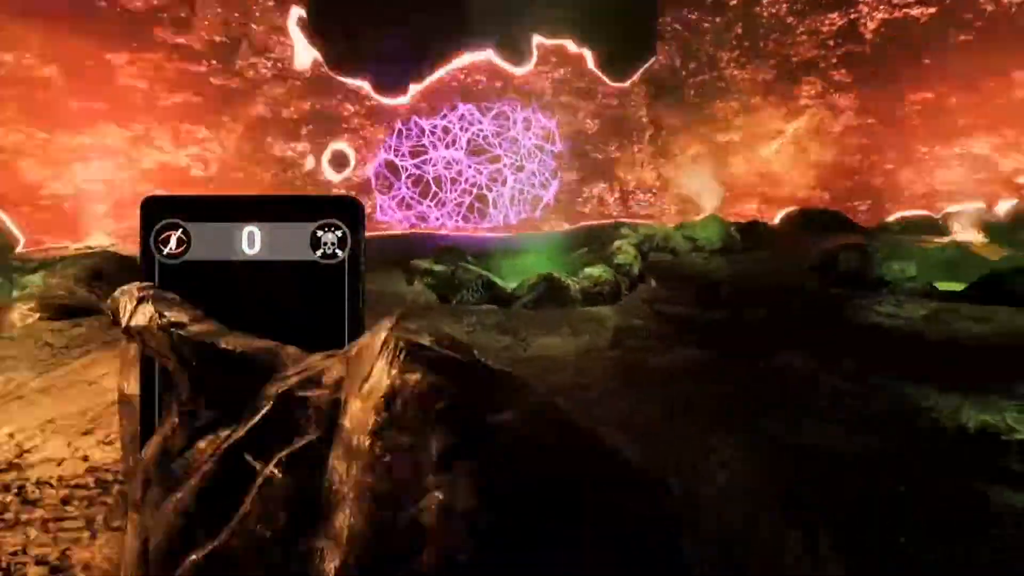
{"action": "scroll", "scroll_direction": "right", "scroll_amount": 3}
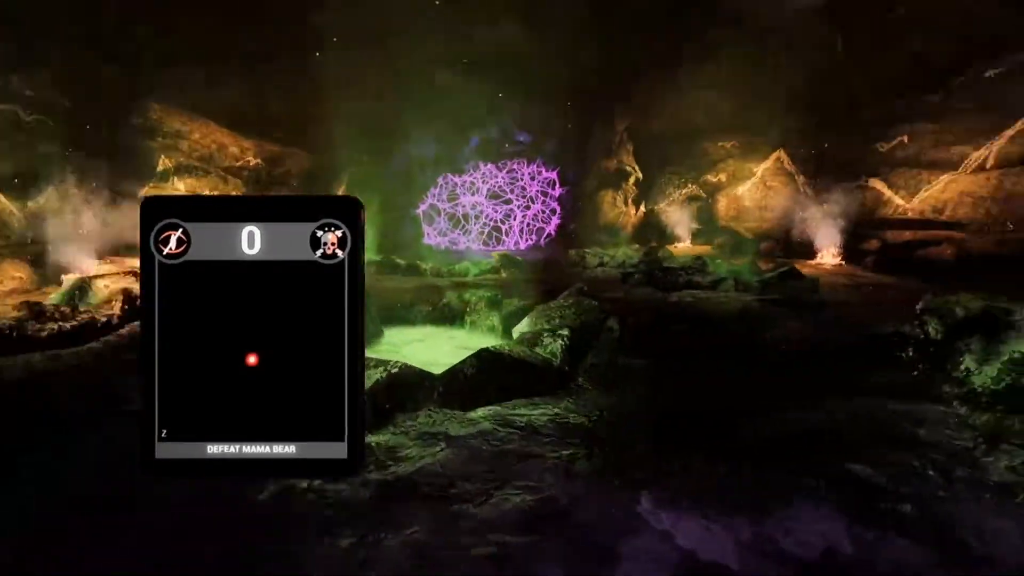
{"action": "scroll", "scroll_direction": "right", "scroll_amount": 3}
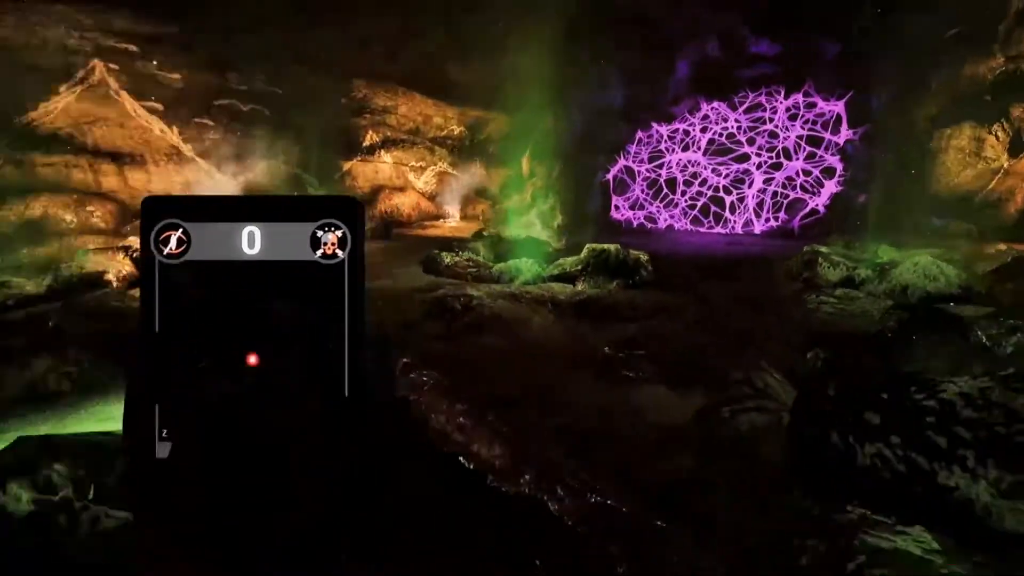
{"action": "mouse_move", "coordinate": [512, 288]}
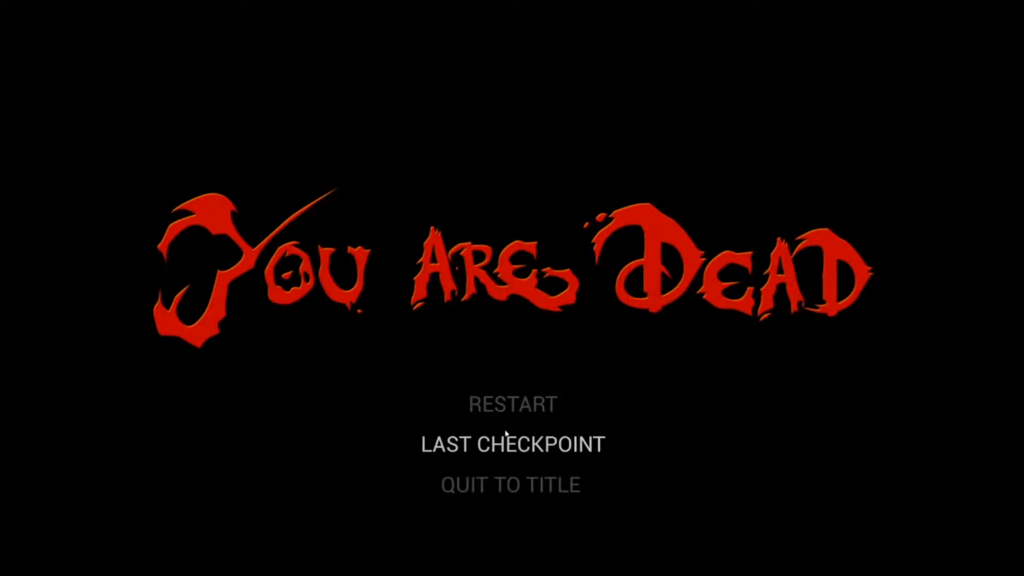
{"action": "left_click", "coordinate": [510, 444]}
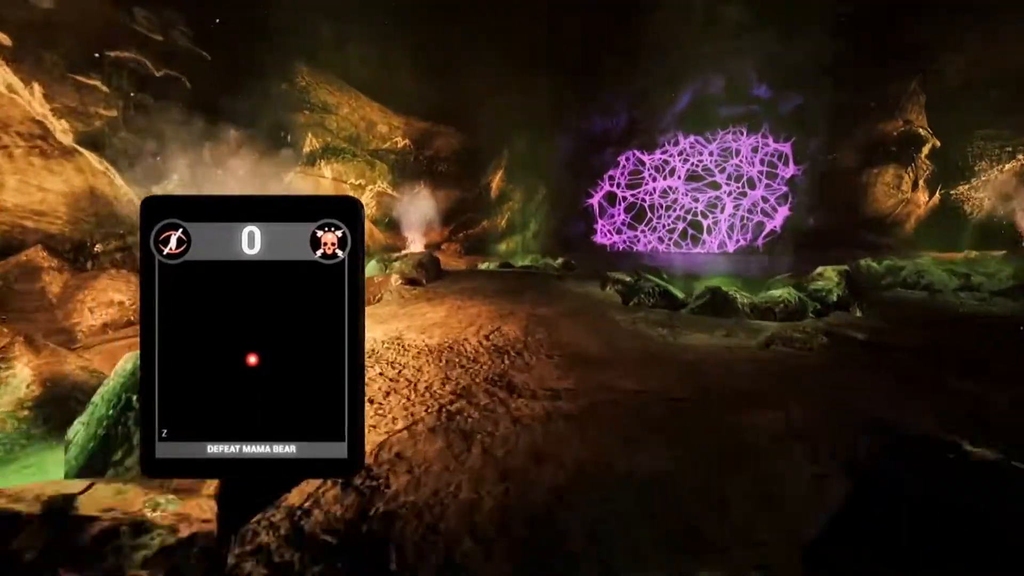
{"action": "mouse_move", "coordinate": [512, 288]}
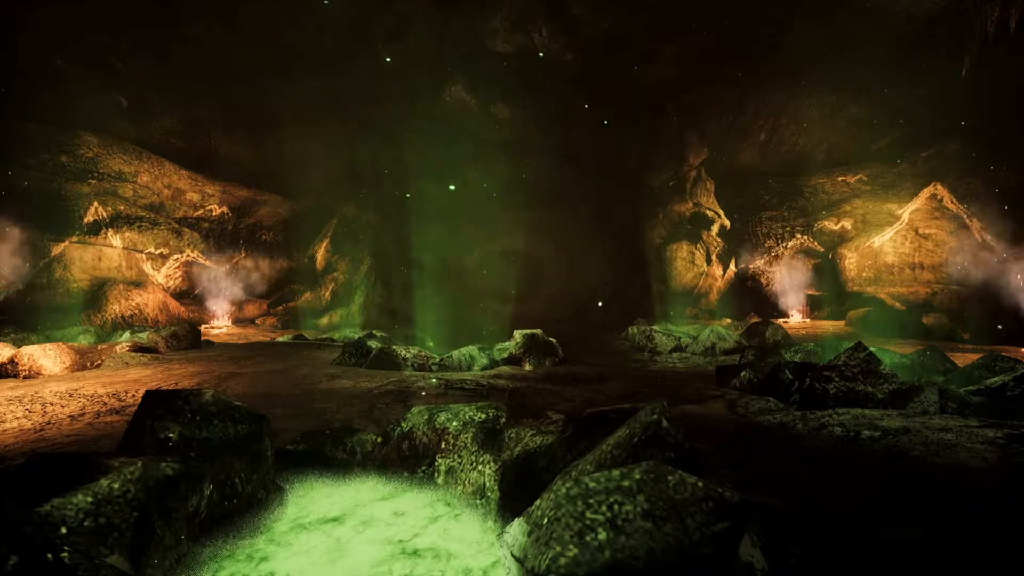
{"action": "scroll", "scroll_direction": "left", "scroll_amount": 3}
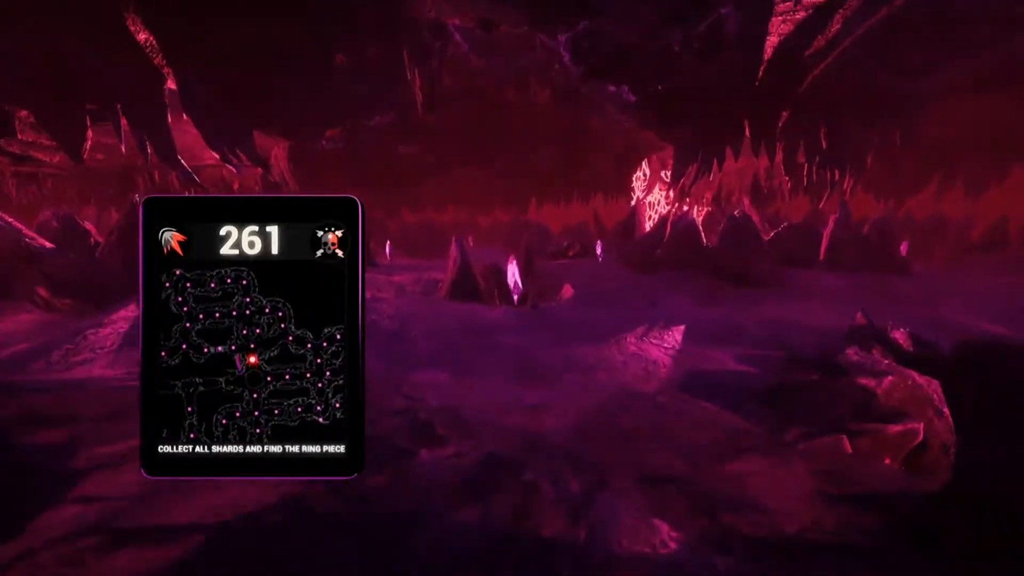
{"action": "key", "text": "w"}
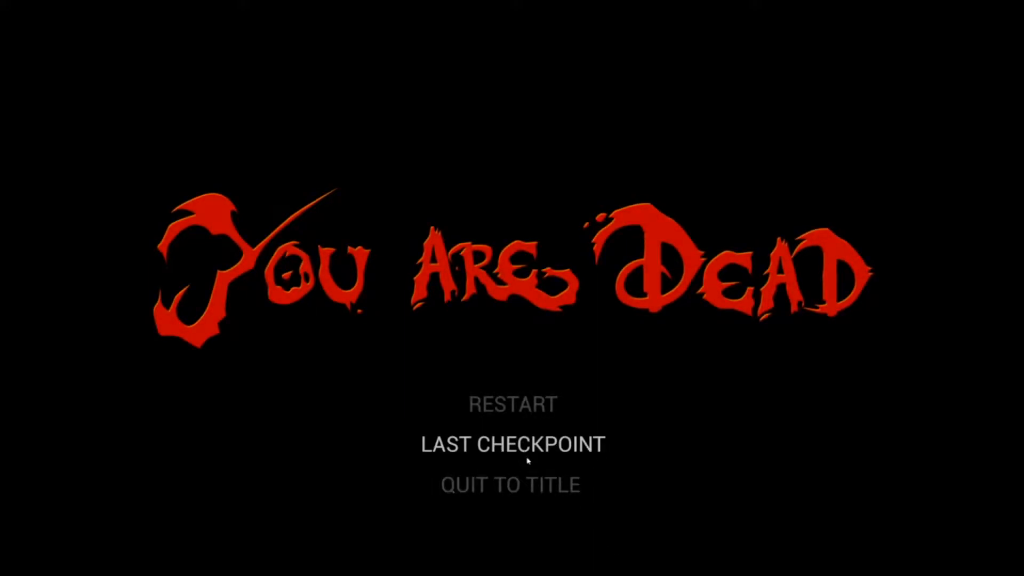
{"action": "left_click", "coordinate": [512, 443]}
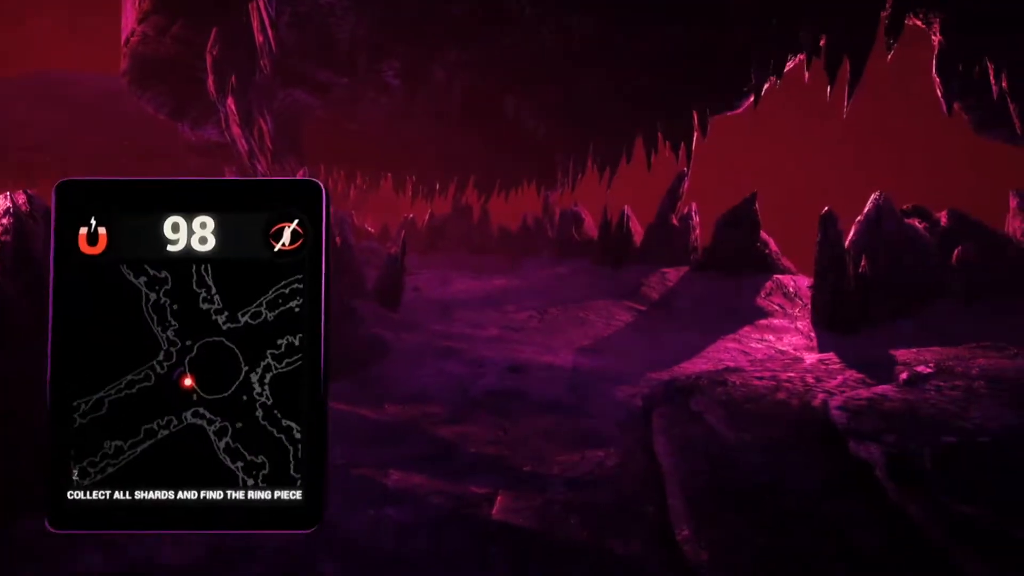